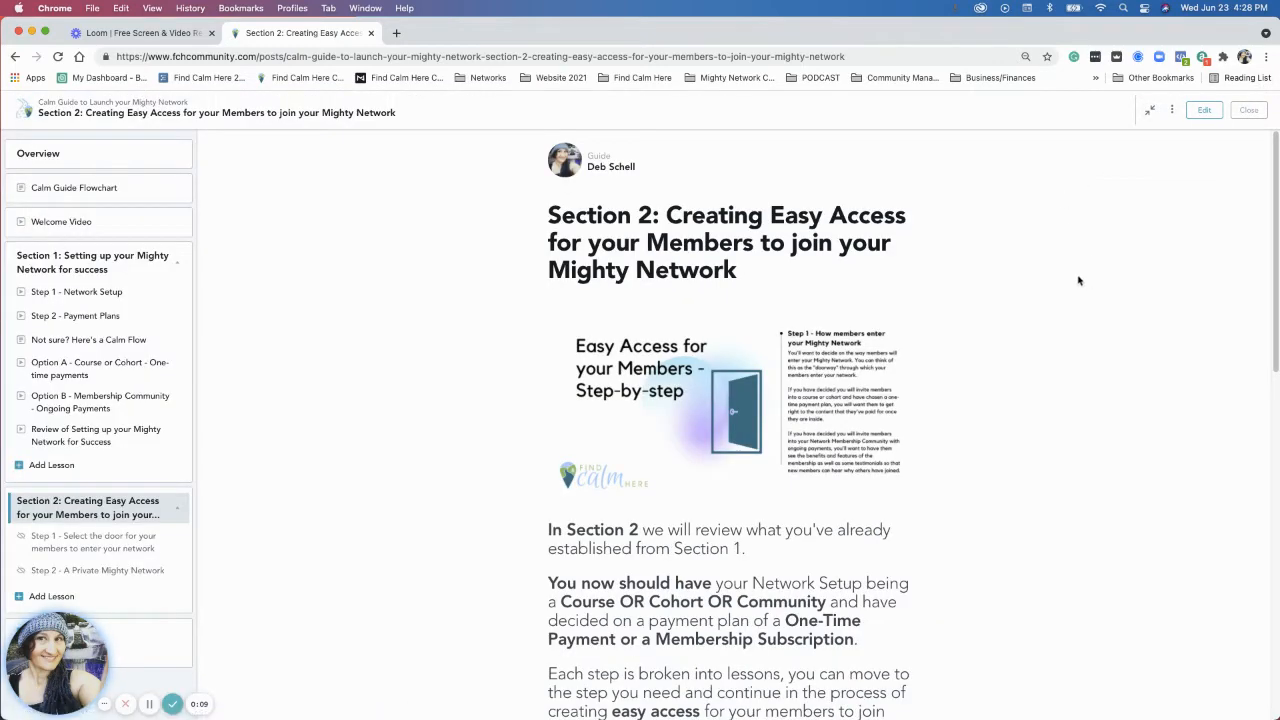
{"action": "mouse_move", "coordinate": [1073, 285]}
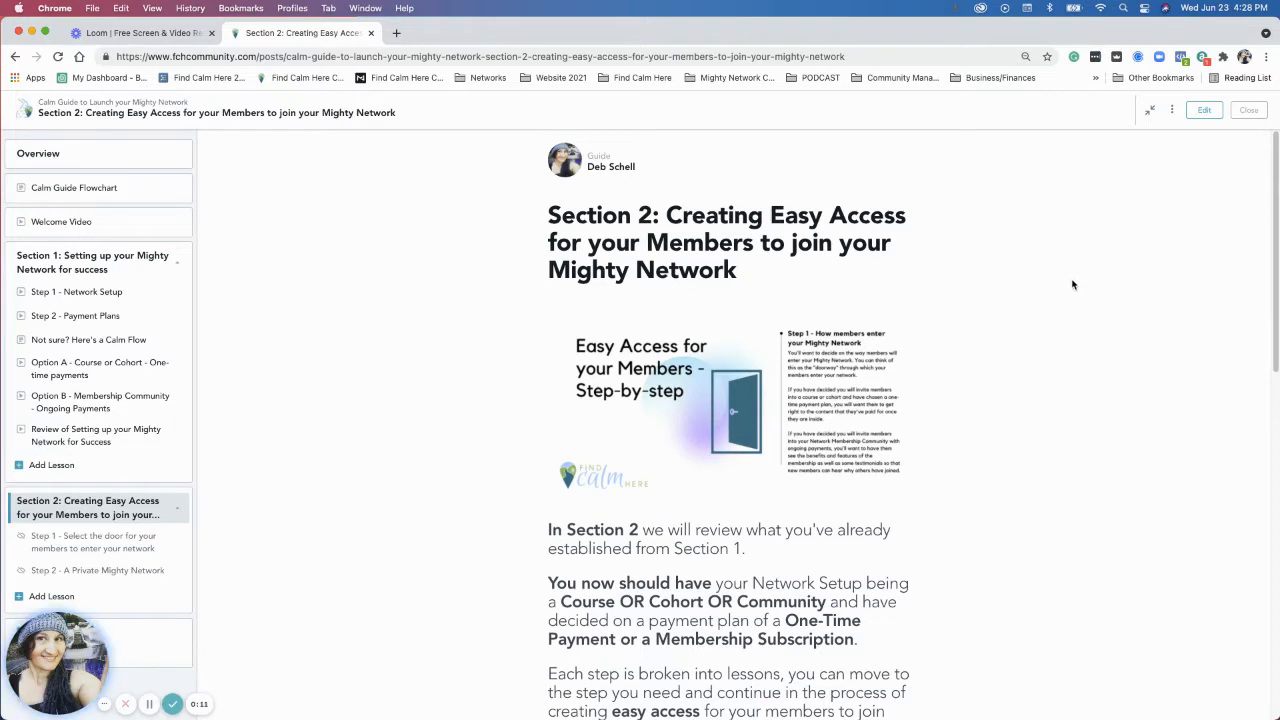
{"action": "scroll", "scroll_direction": "down", "scroll_amount": 3}
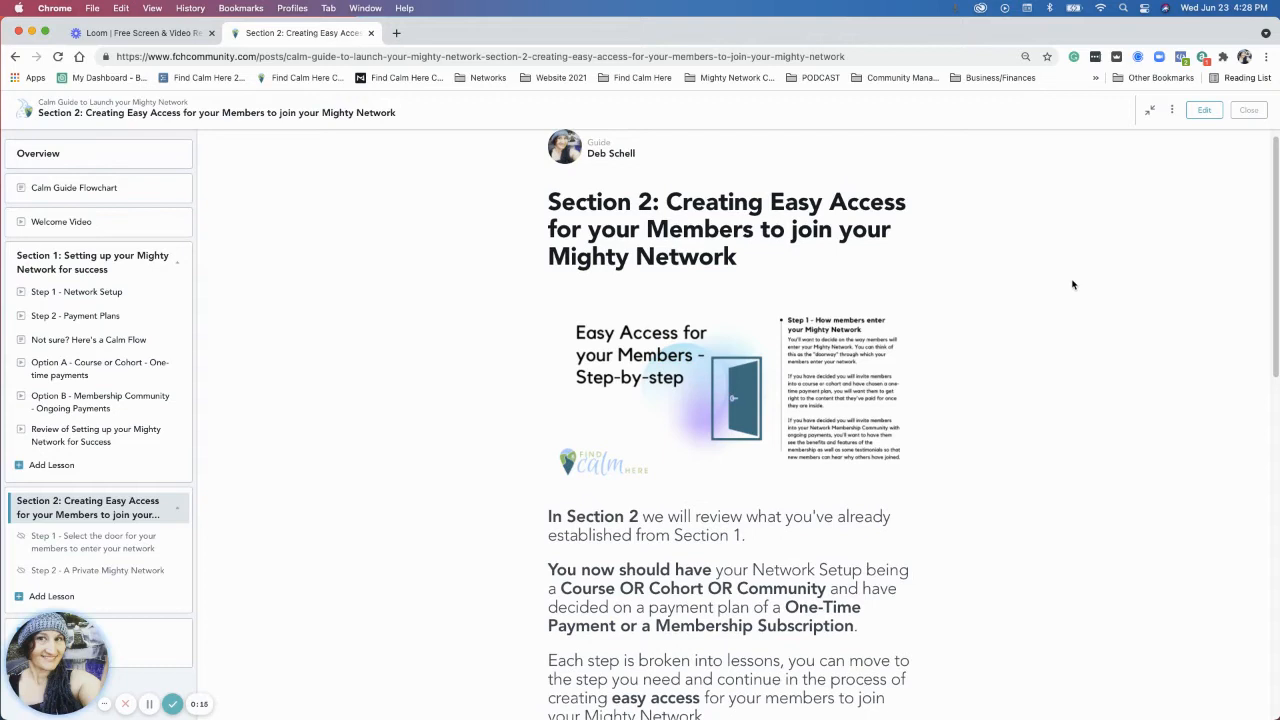
{"action": "scroll", "scroll_direction": "down", "scroll_amount": 3}
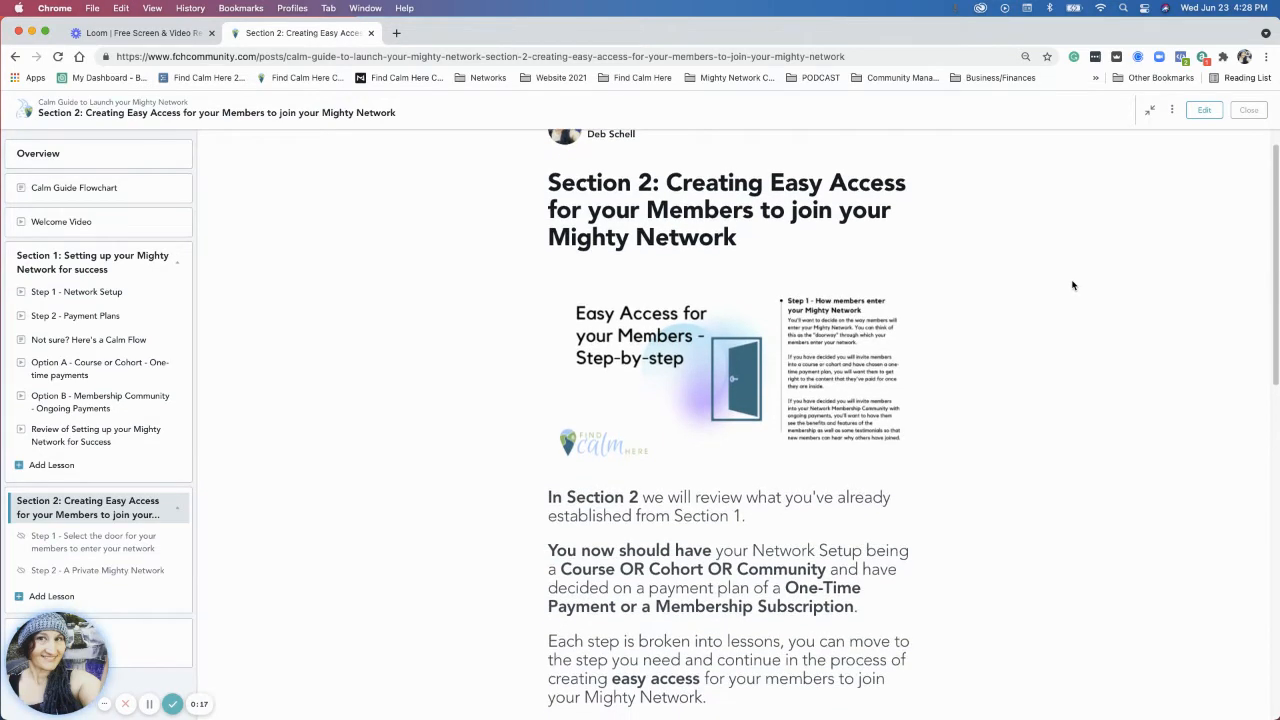
{"action": "scroll", "scroll_direction": "down", "scroll_amount": 3}
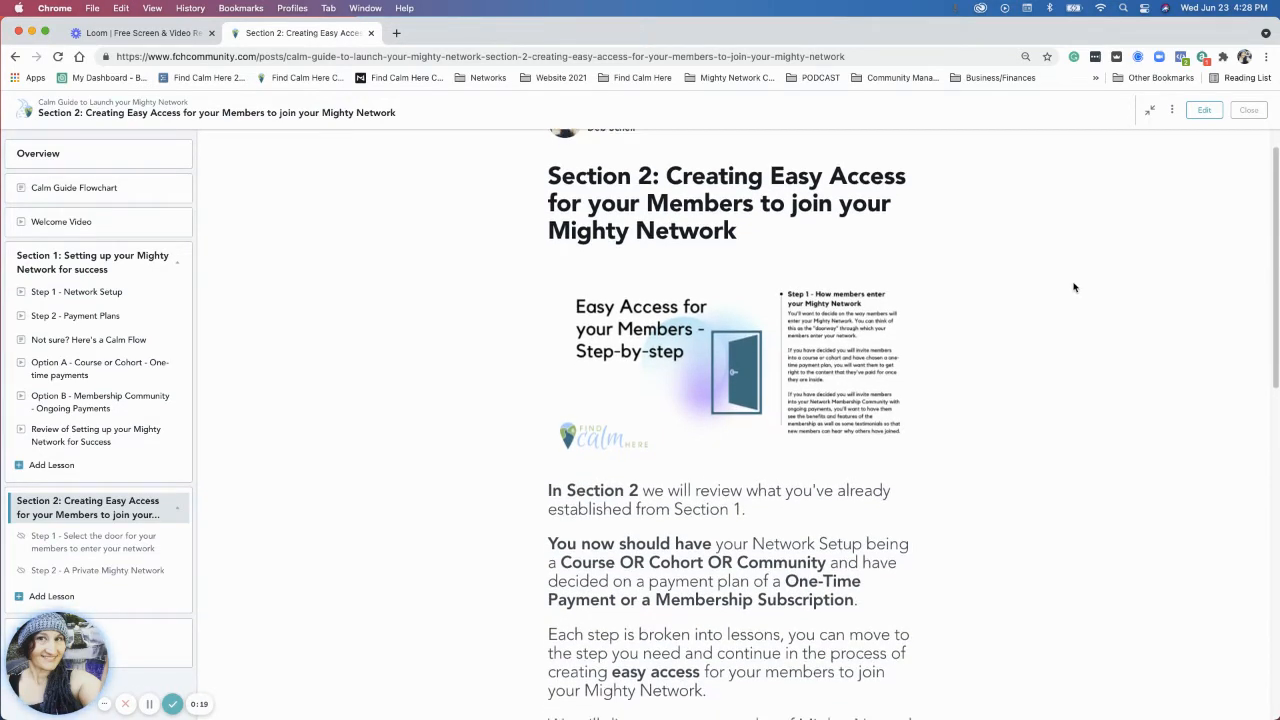
{"action": "scroll", "scroll_direction": "down", "scroll_amount": 3}
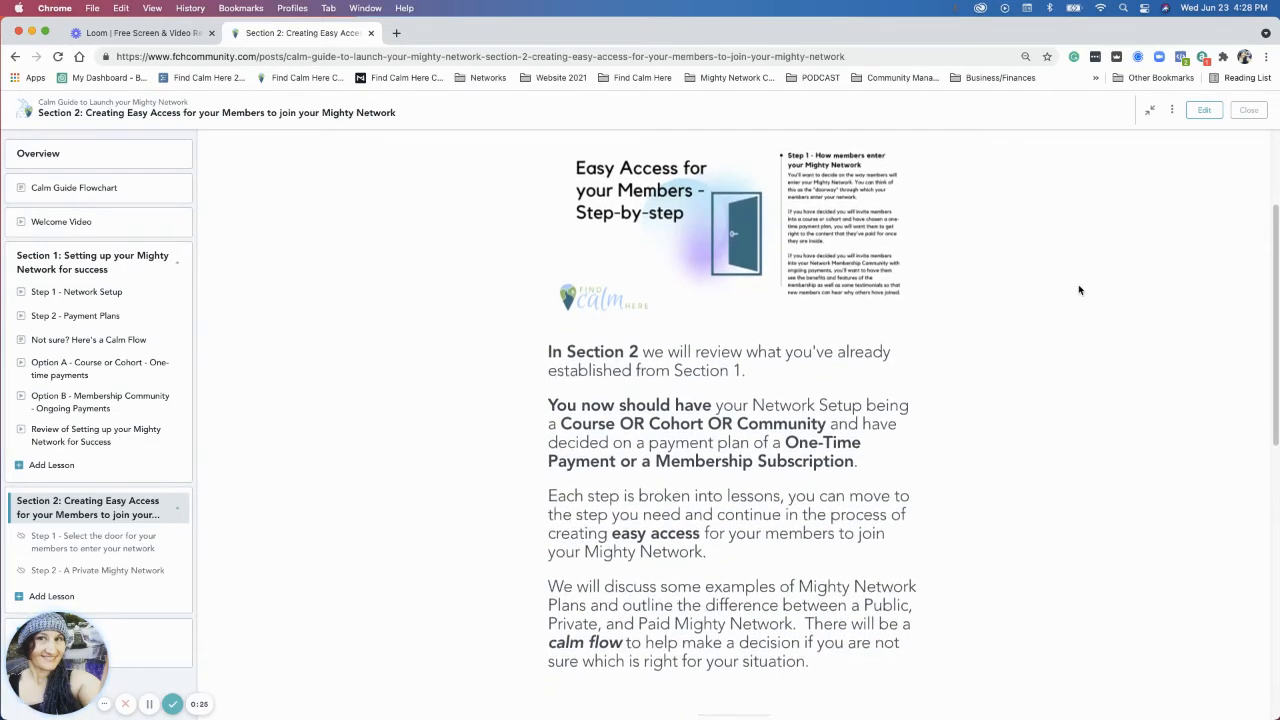
{"action": "scroll", "scroll_direction": "down", "scroll_amount": 3}
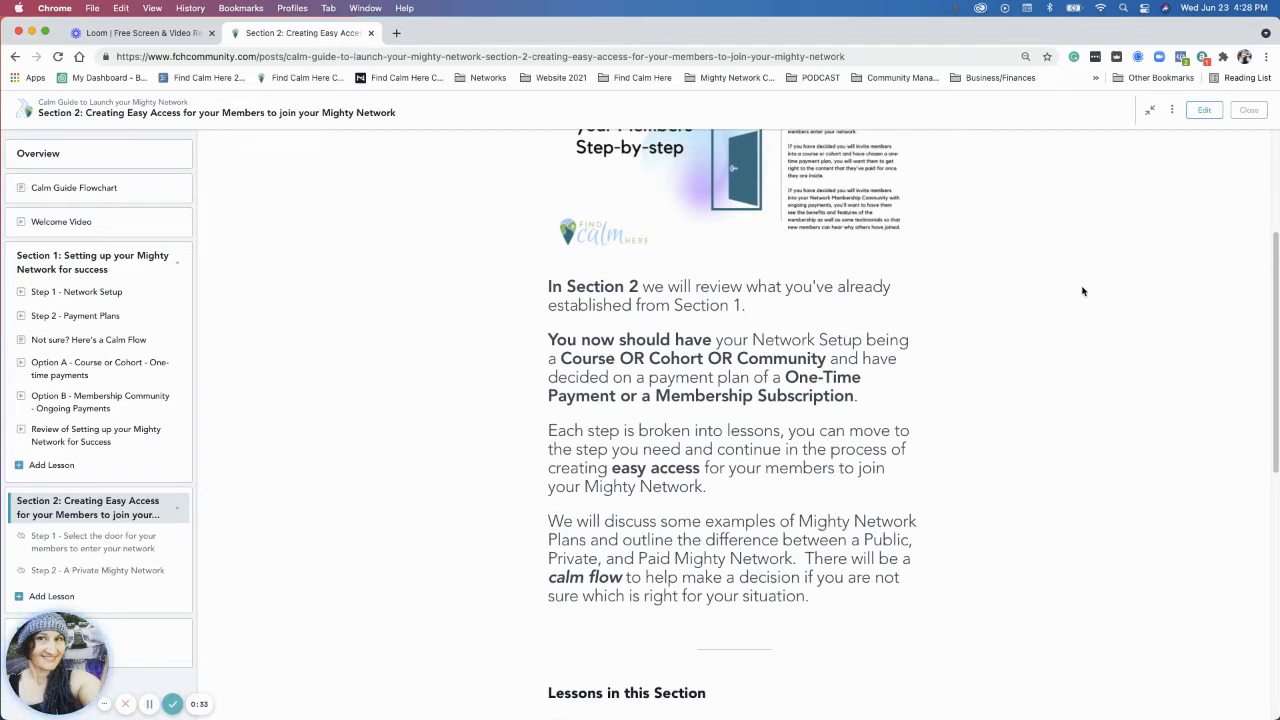
{"action": "scroll", "scroll_direction": "down", "scroll_amount": 3}
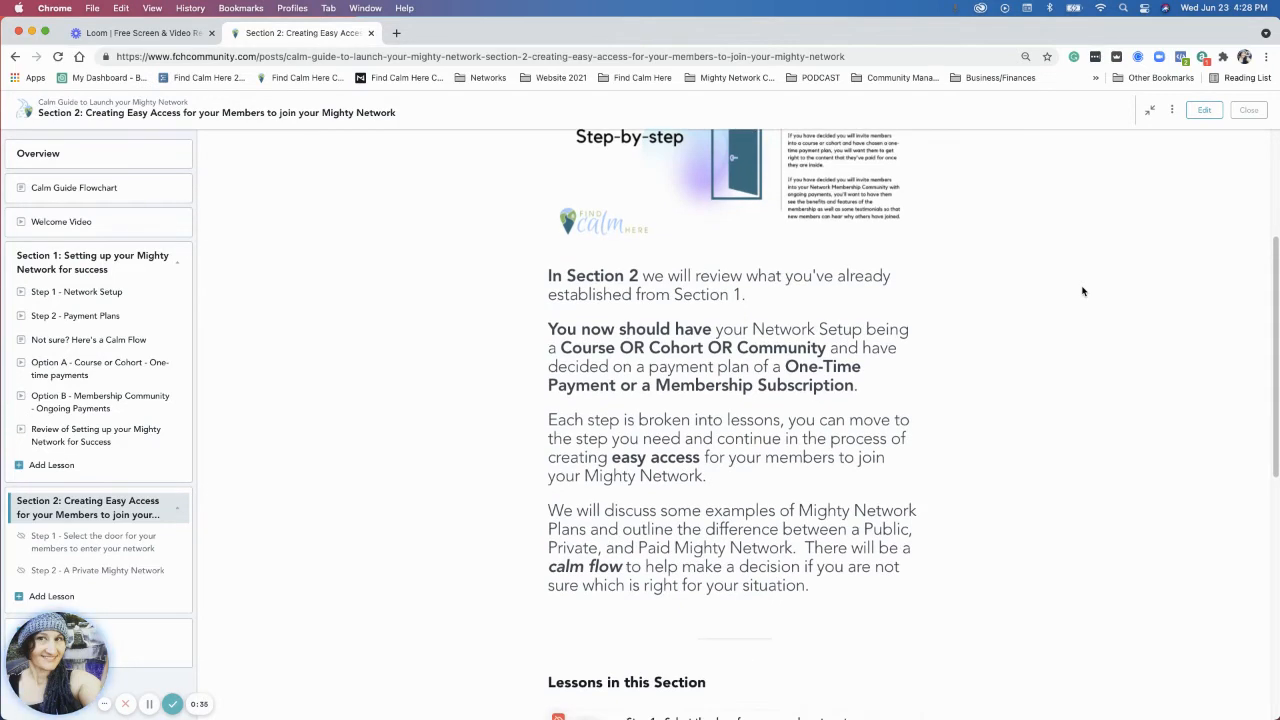
{"action": "scroll", "scroll_direction": "up", "scroll_amount": 3}
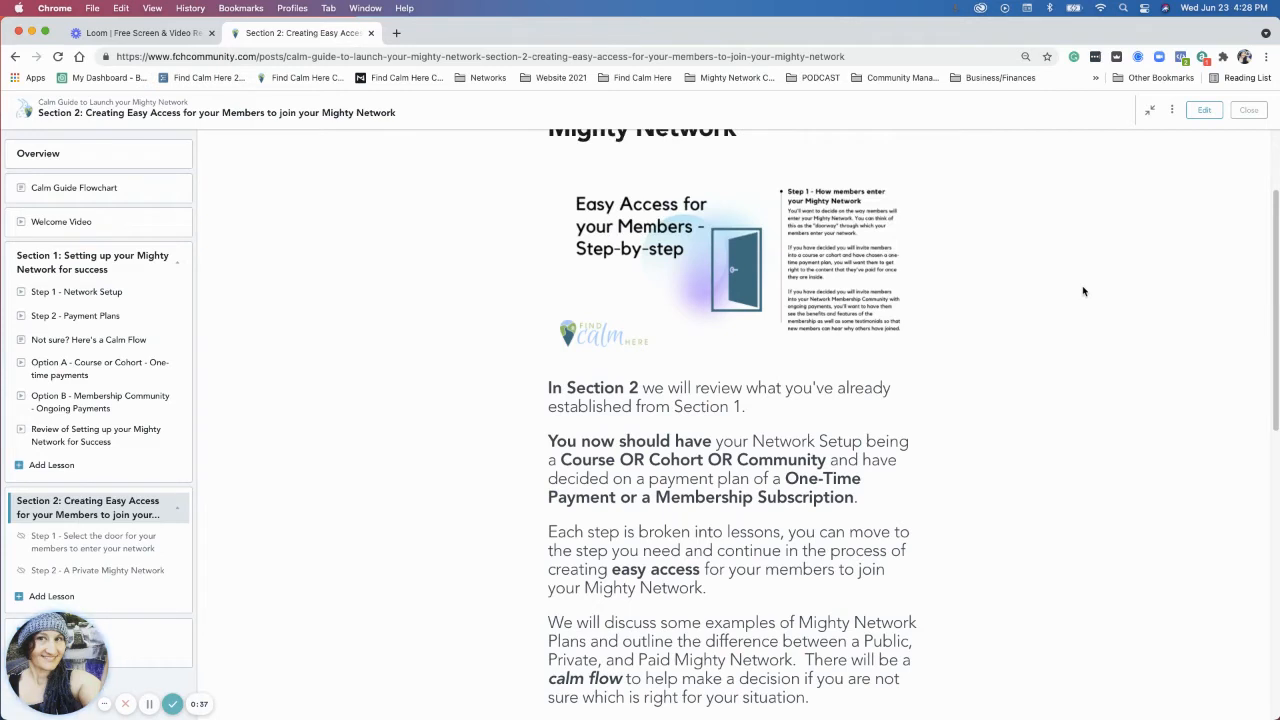